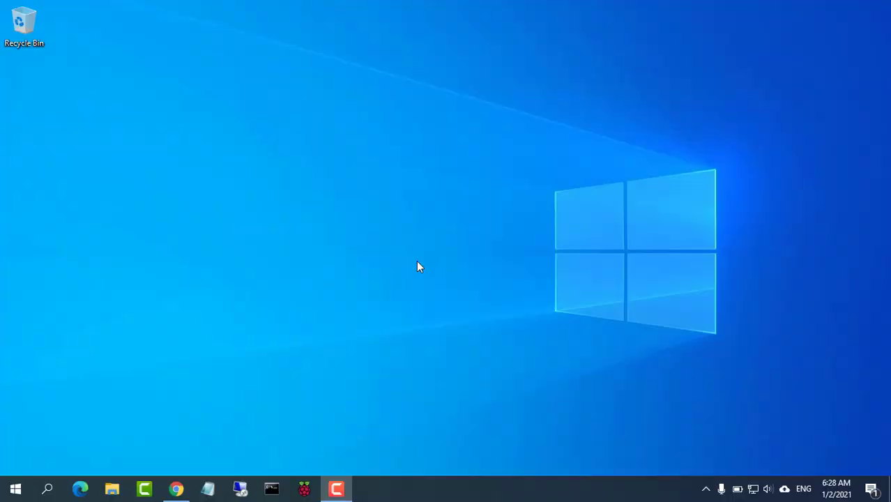
mouse_move(184, 486)
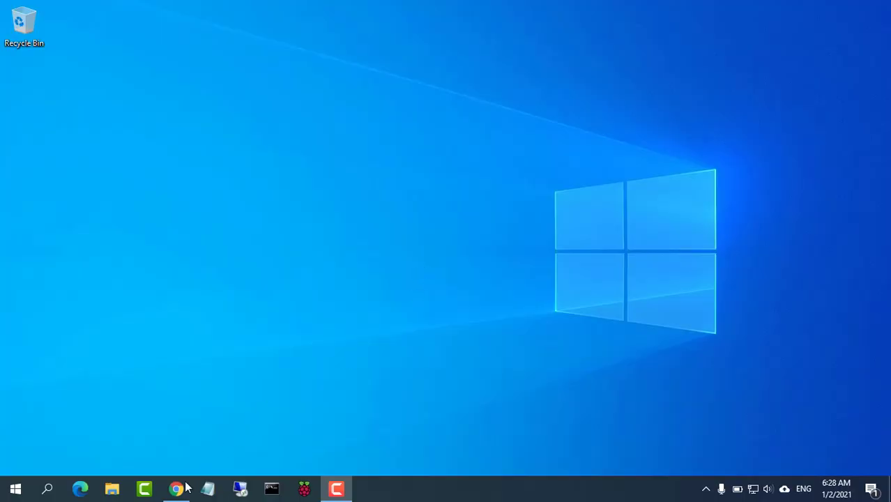
Bring up the Raspberry Pi OpenWrt bridged access point article and scroll to its network schema.
click(175, 488)
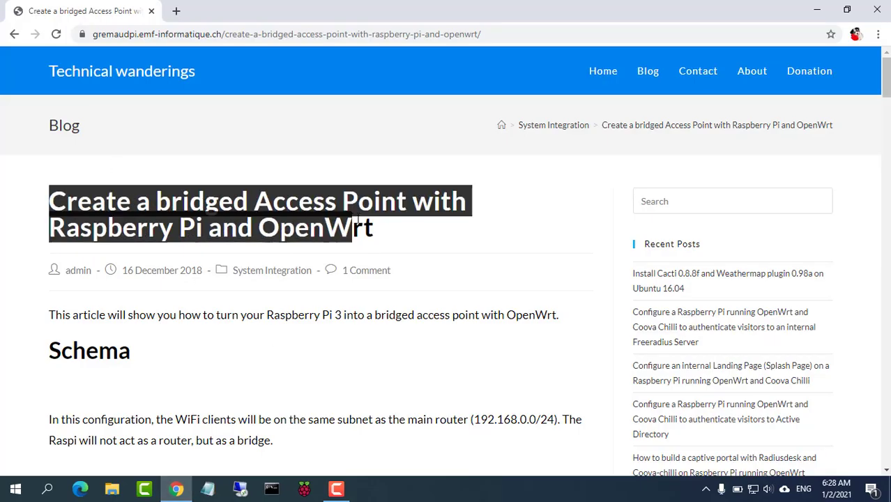
scroll(down, 3)
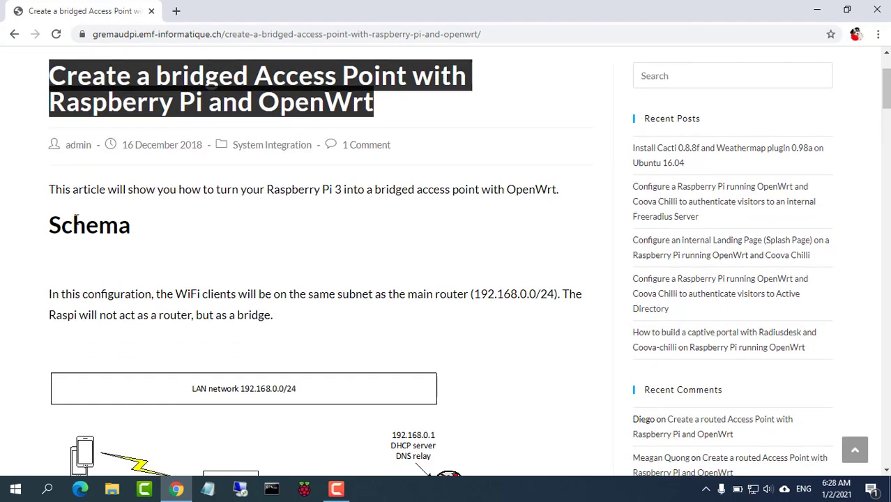
scroll(down, 3)
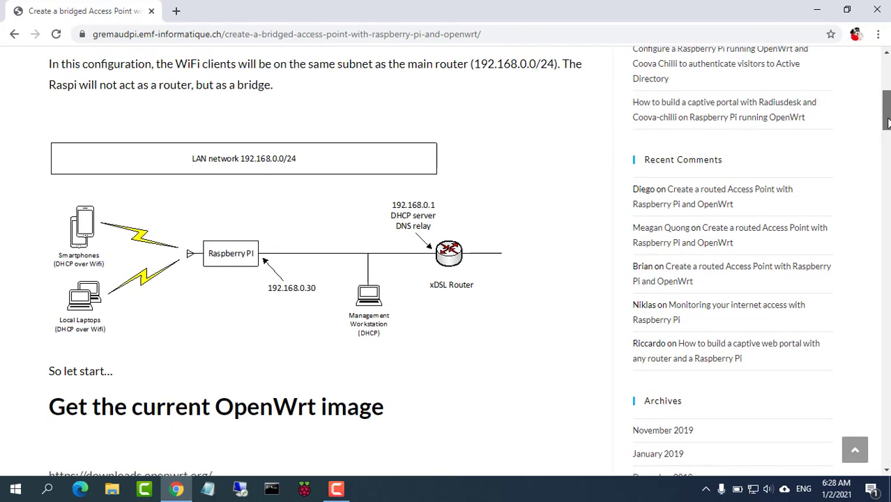
mouse_move(190, 276)
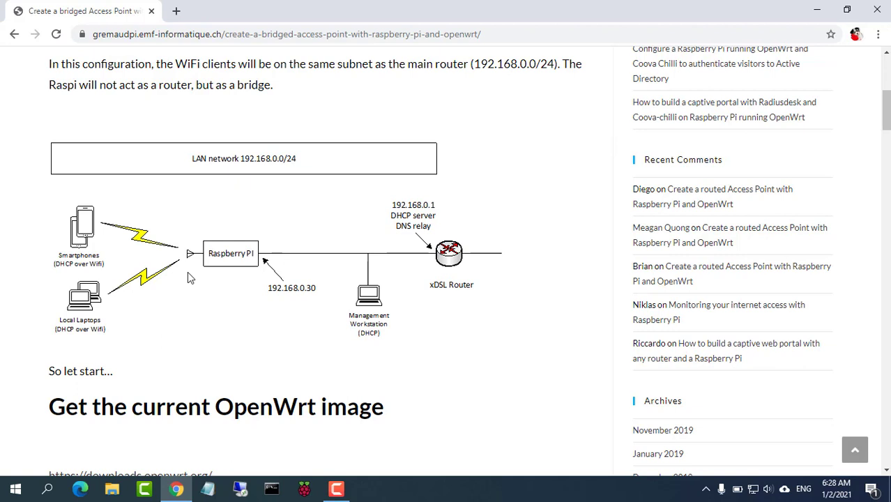
mouse_move(430, 230)
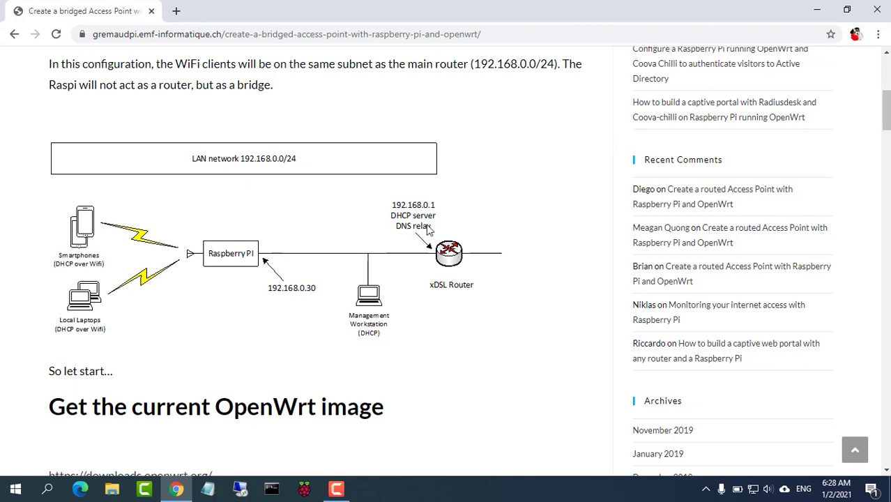
mouse_move(472, 208)
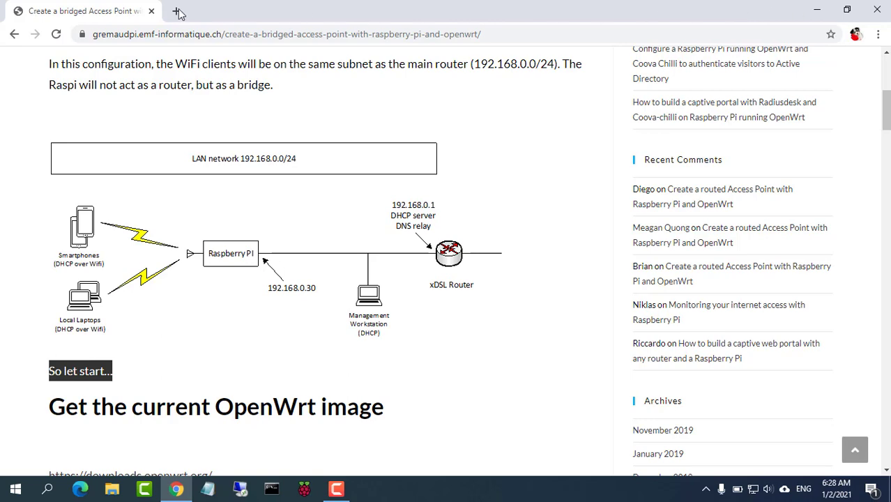
Browse to downloads.openwrt.org in a new tab and enter the 18.06.2 release.
click(178, 12)
text(do)
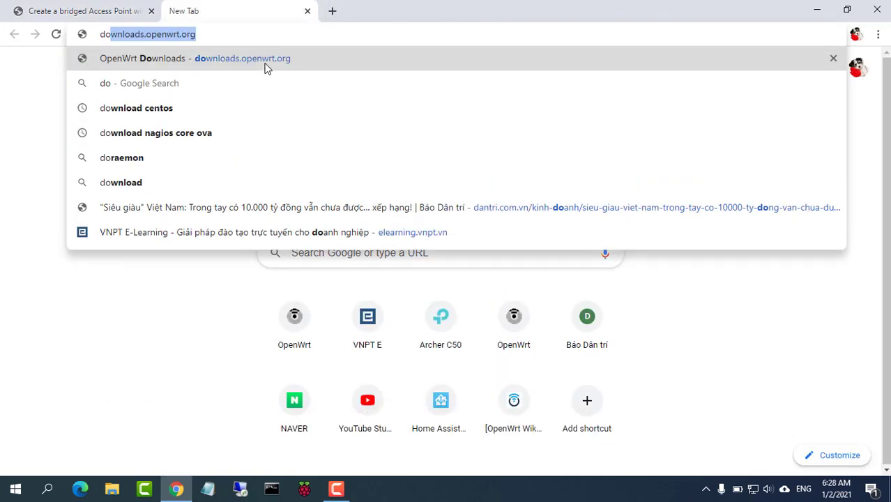
click(195, 59)
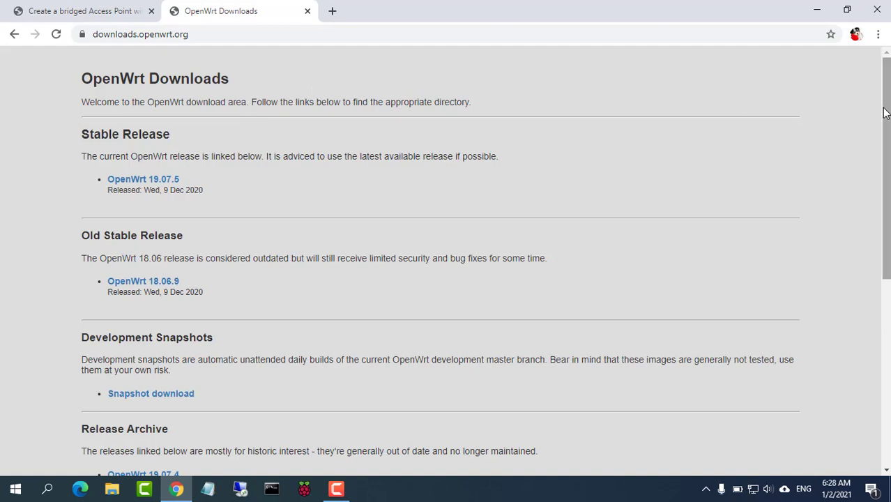
scroll(down, 3)
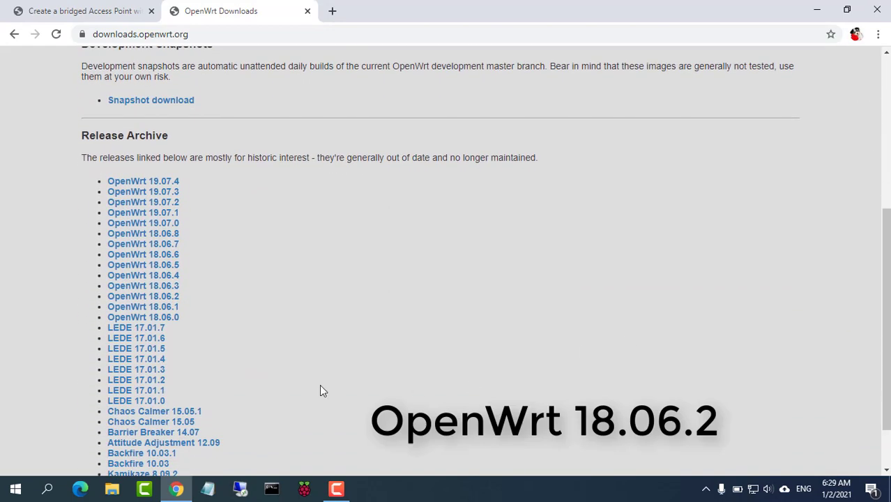
click(144, 295)
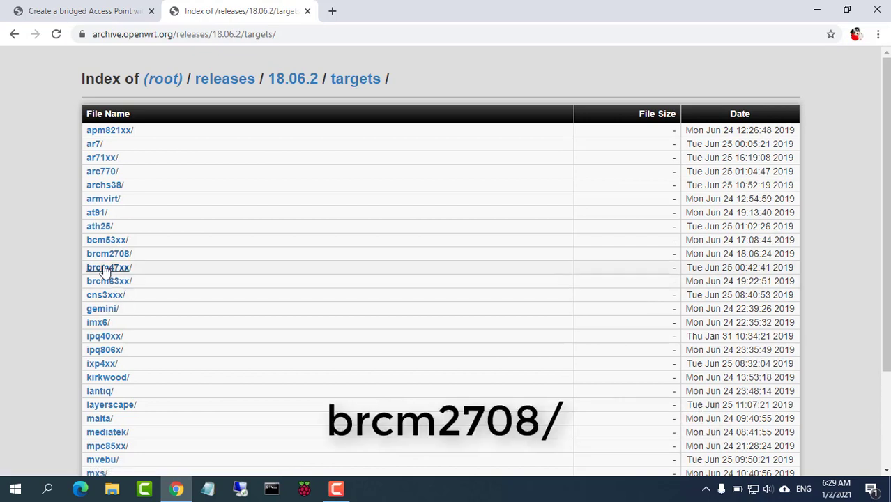
Download rpi-3-ext4-factory.img.gz from brcm2708/bcm2710 and open it via the download options.
click(106, 254)
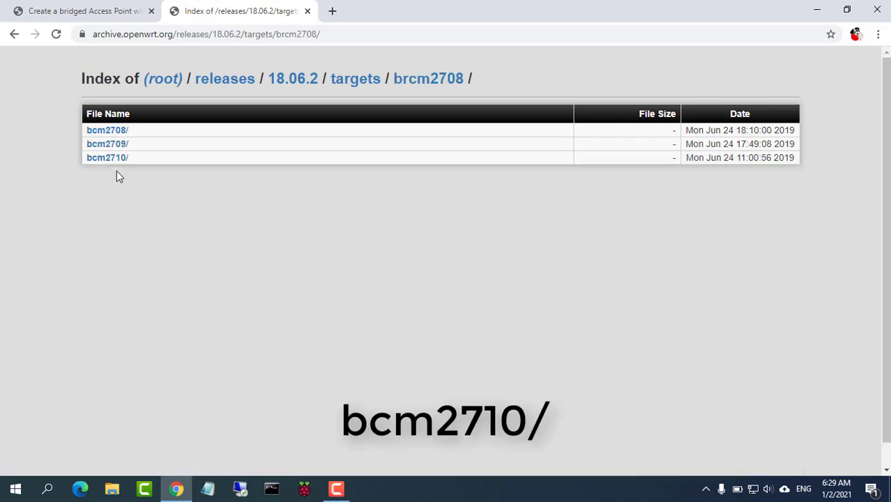
click(106, 158)
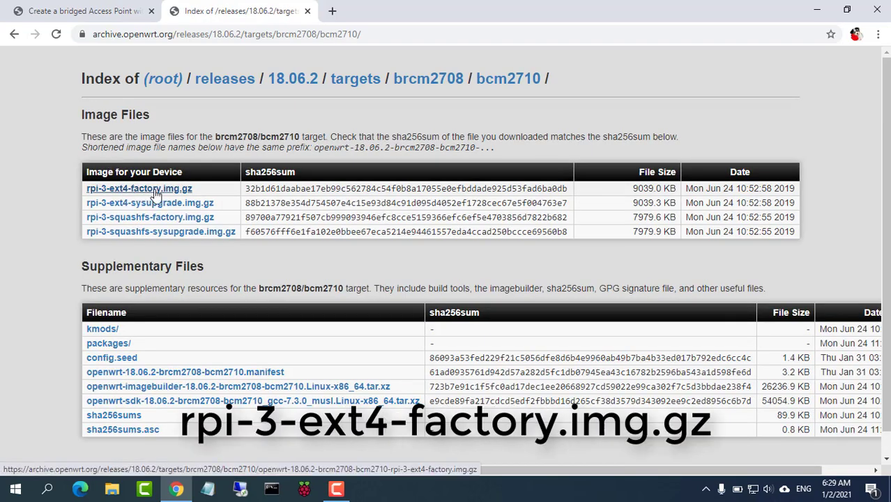
click(136, 189)
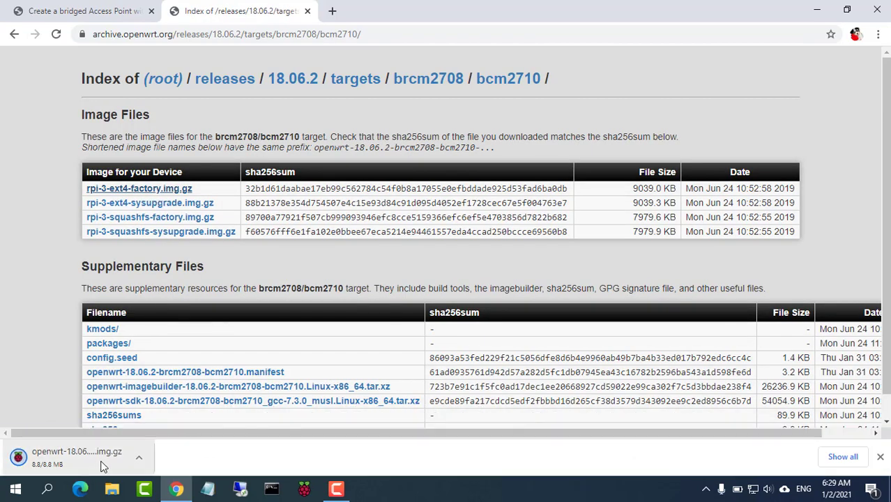
click(142, 458)
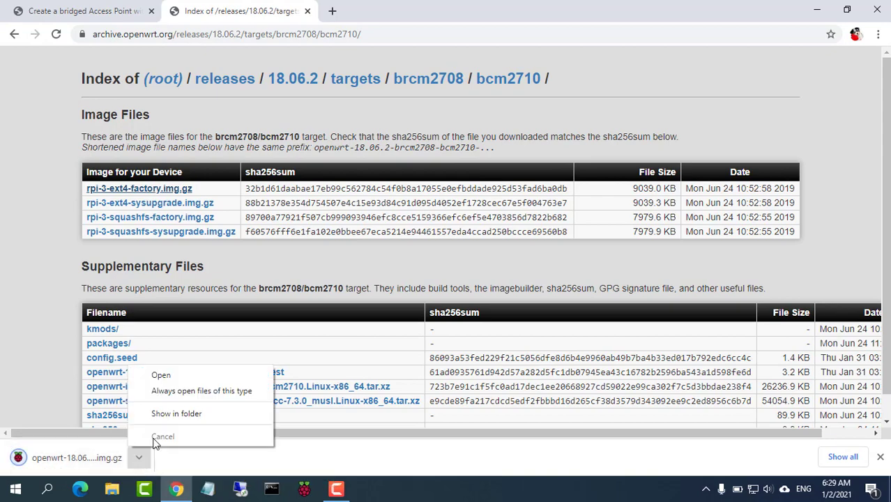
click(176, 412)
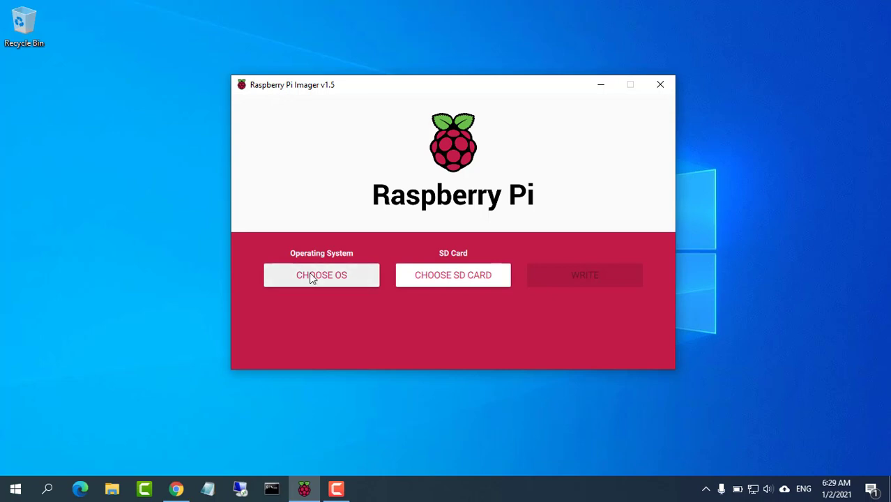
Select the downloaded OpenWrt factory image and the SDHC card as target.
click(321, 275)
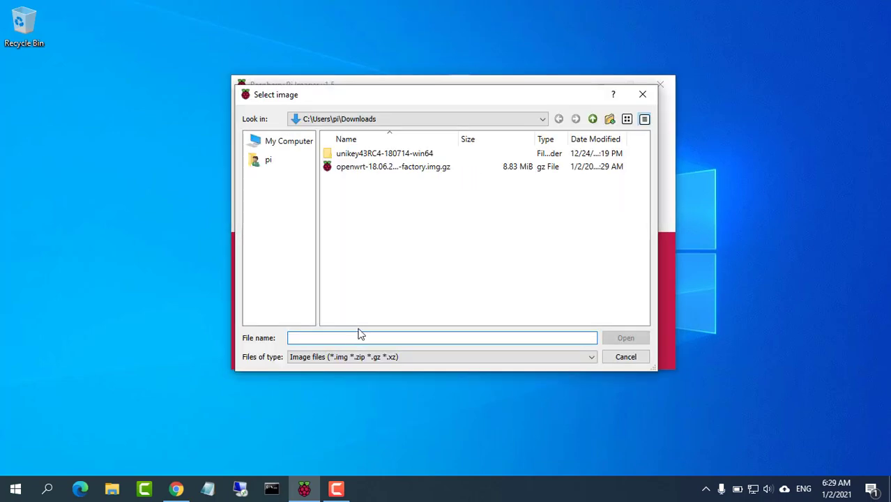
click(393, 167)
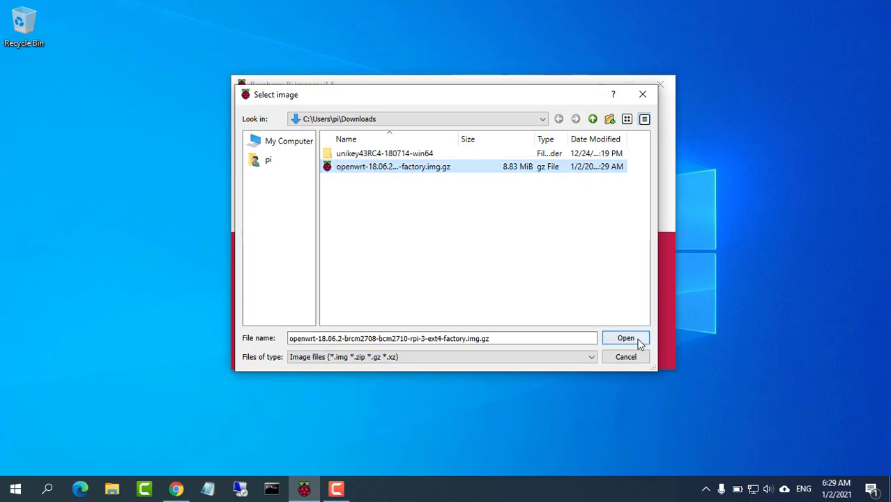
click(625, 337)
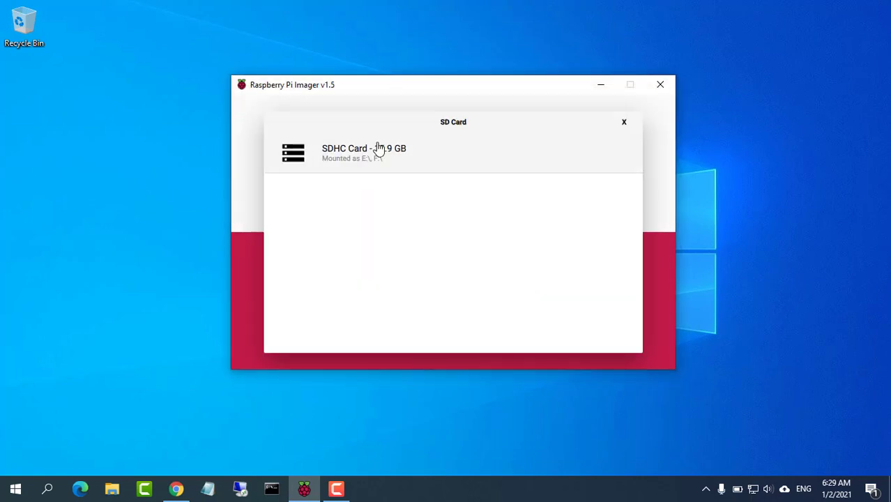
click(364, 148)
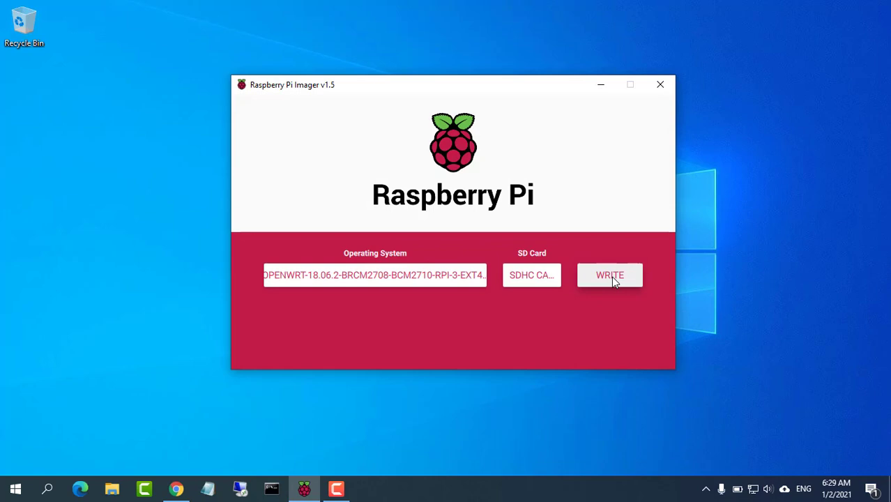
Write the image to the SD card and acknowledge the successful write.
click(611, 276)
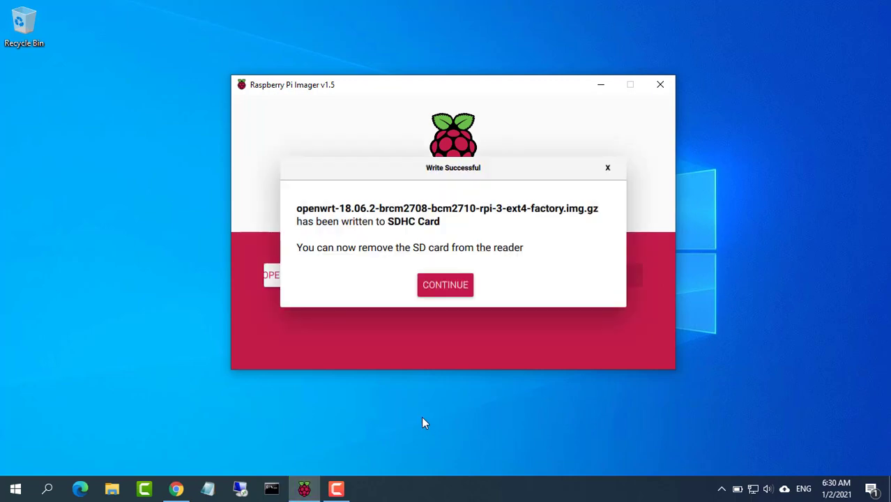
click(445, 284)
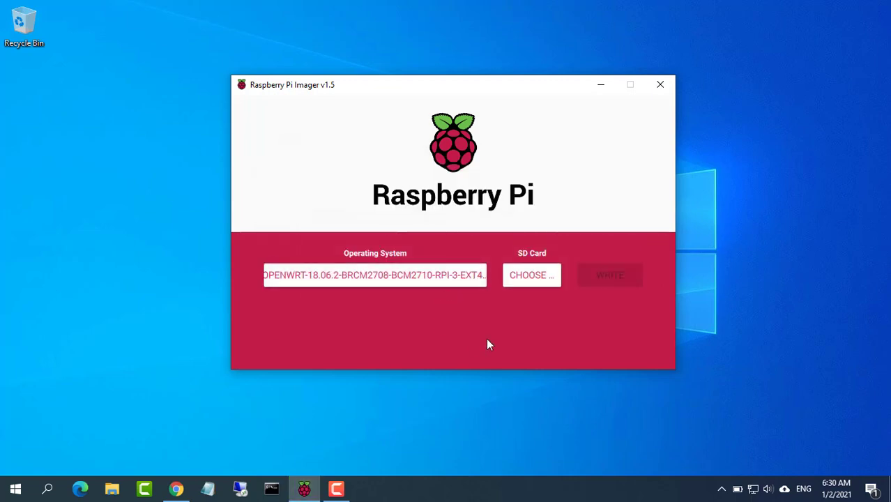
click(661, 85)
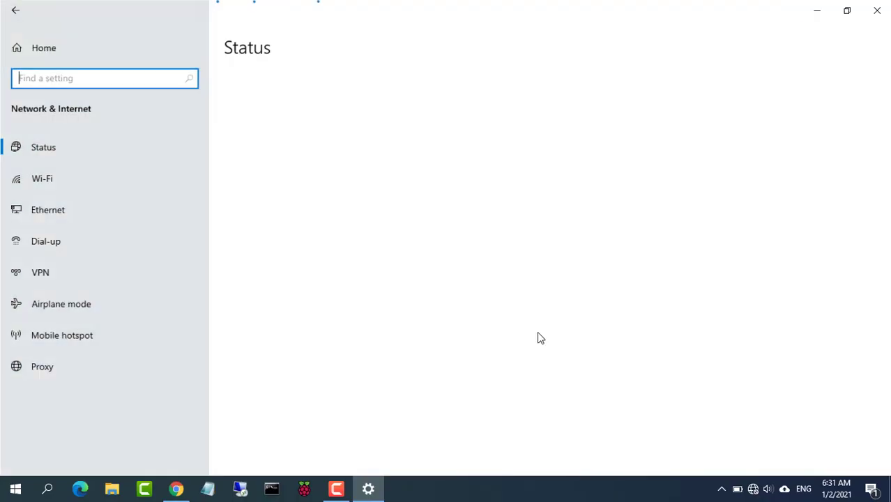
Check the Ethernet status details showing address 192.168.1.222 and gateway 192.168.1.1, then close them.
click(47, 210)
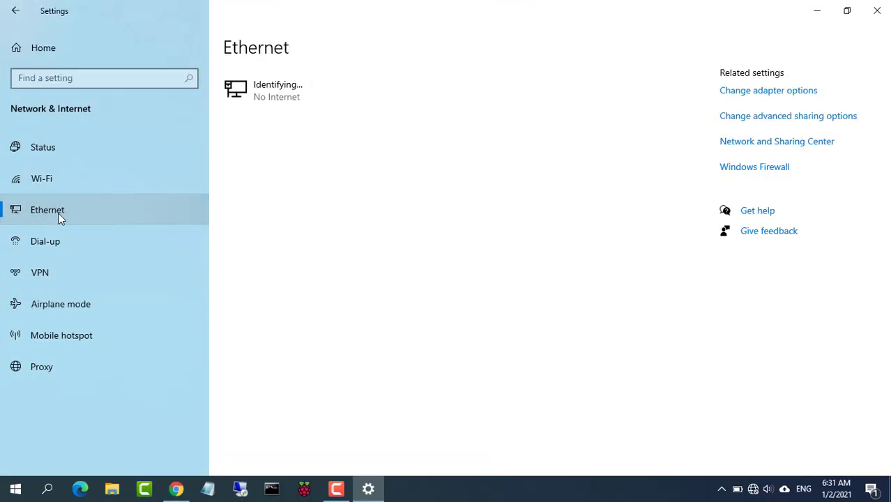
click(766, 89)
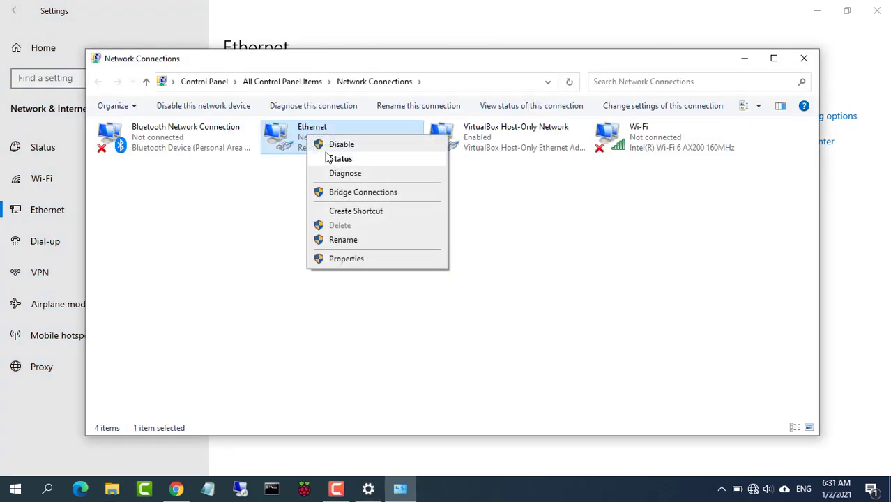
click(343, 159)
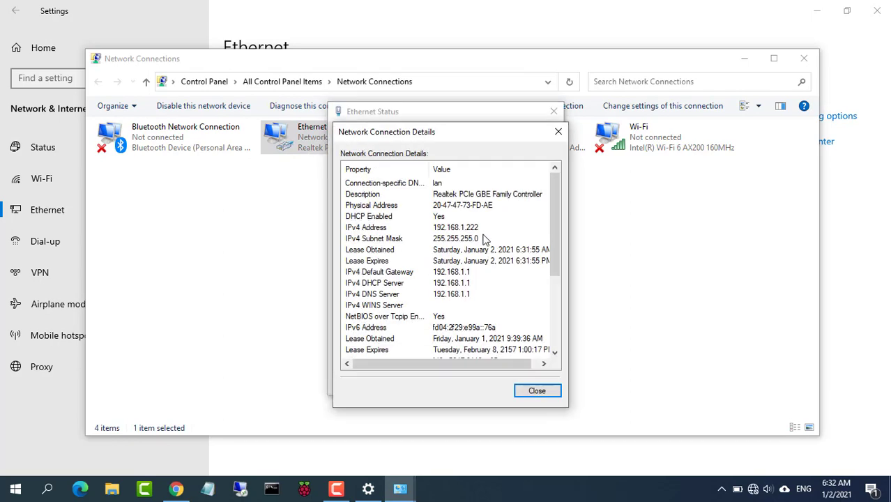
click(558, 131)
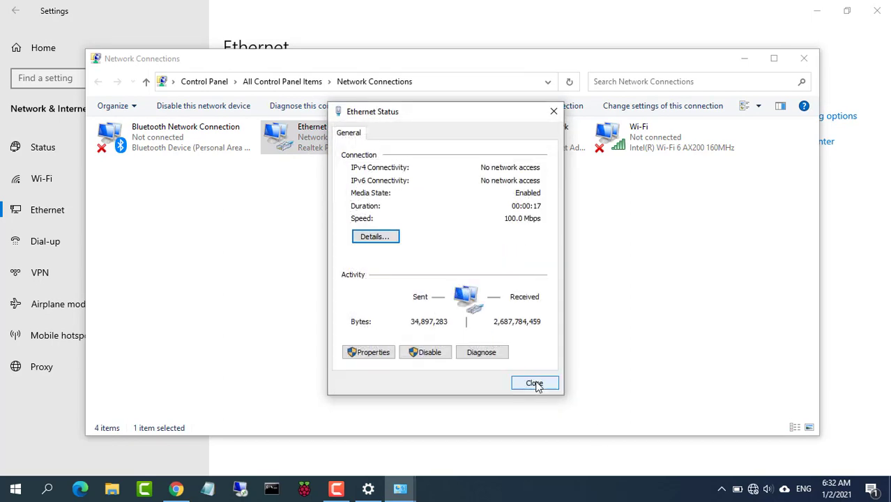
click(536, 382)
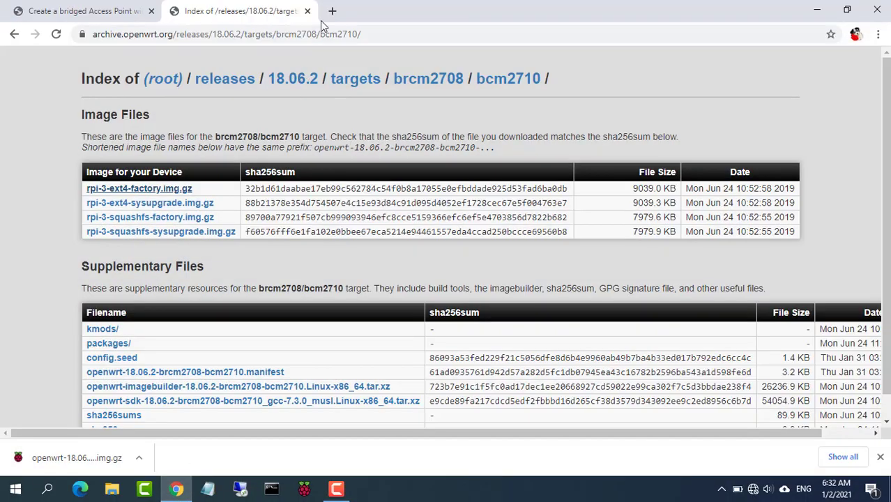
Browse to the Pi's LuCI address and log in as root with an empty password.
click(337, 12)
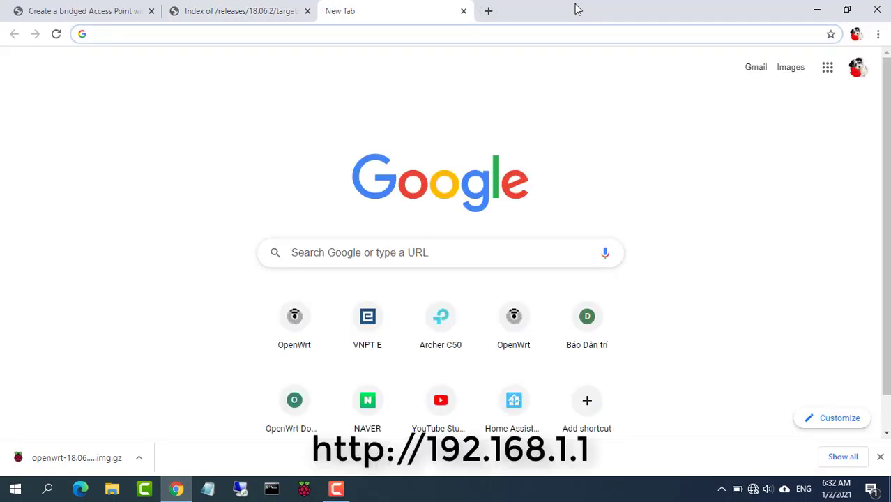
text(http://192.168.0.1)
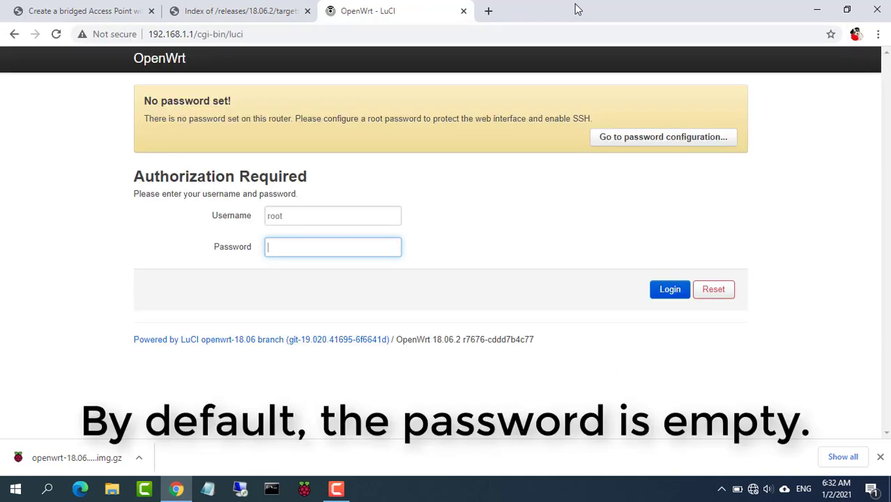
click(332, 215)
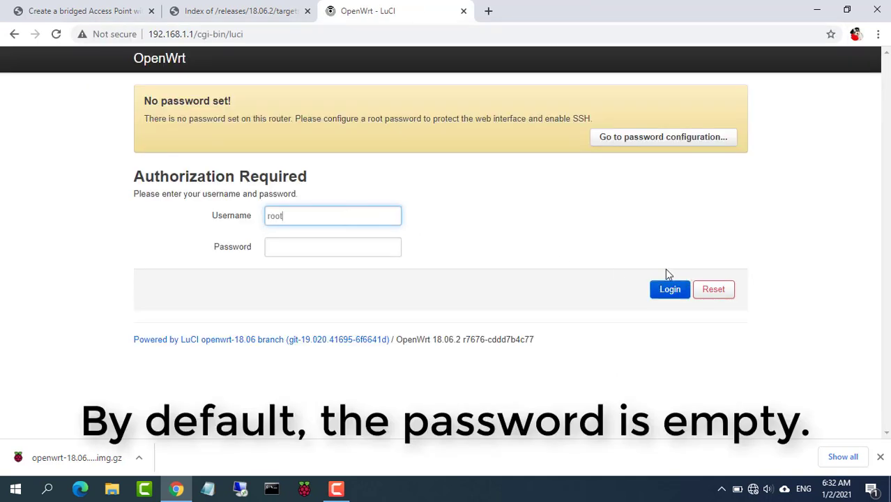
click(669, 288)
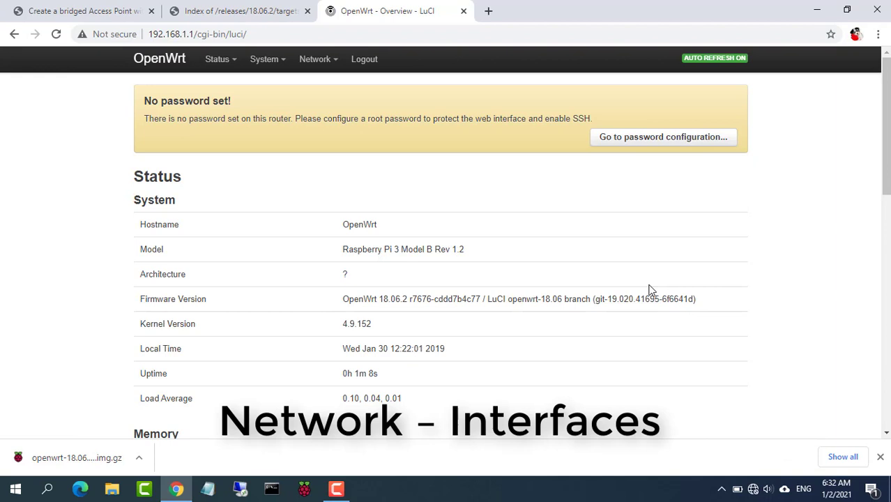
Edit the LAN interface to static address 192.168.0.30 with gateway 192.168.0.1.
click(316, 59)
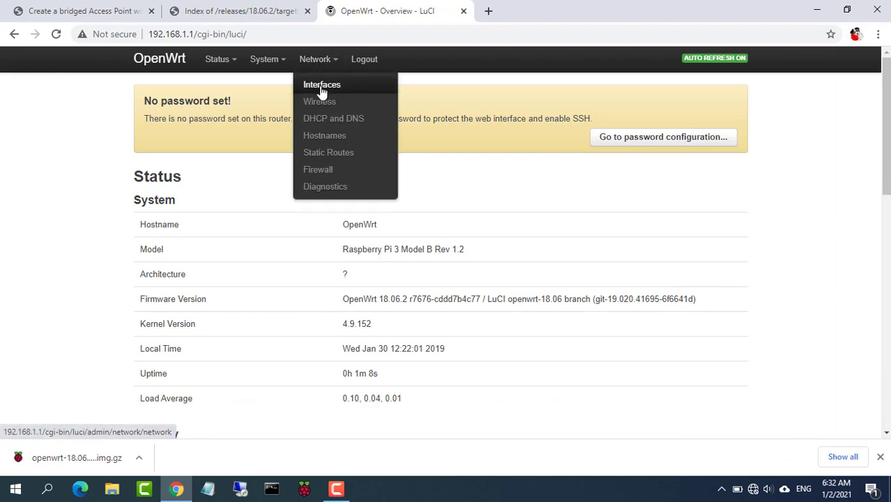
click(321, 83)
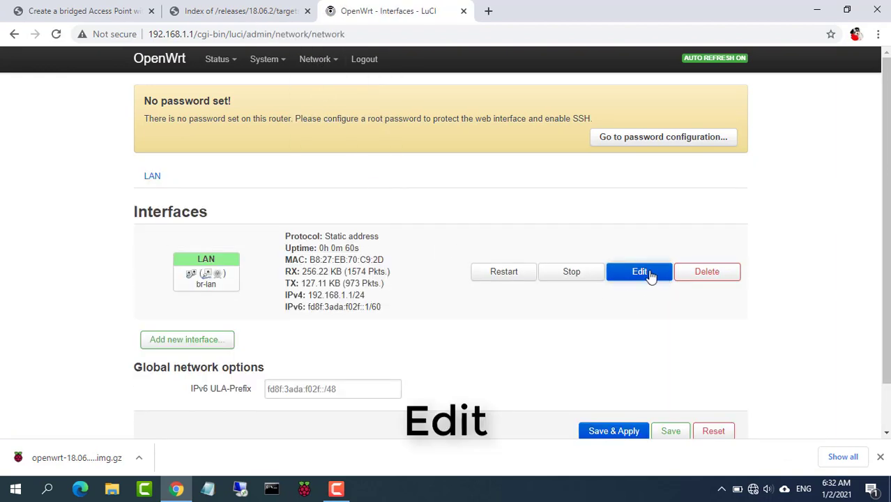
click(639, 271)
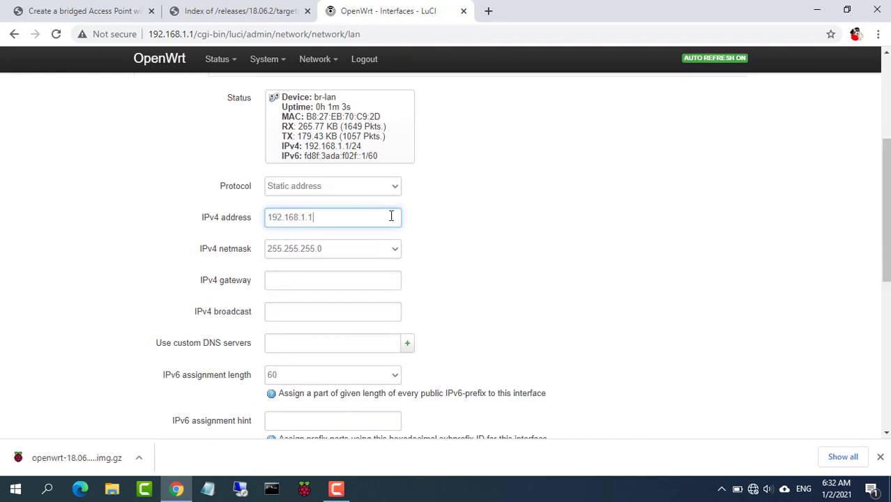
text(192.168.0.)
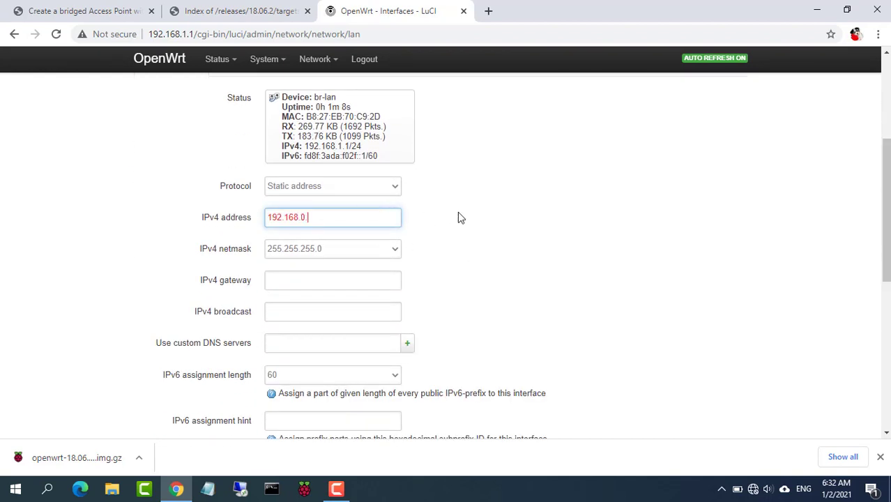
click(332, 280)
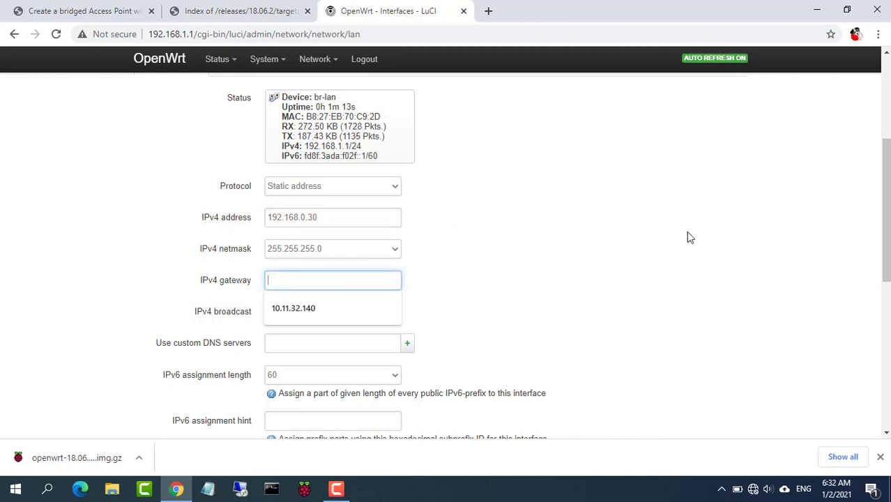
text(192.168.0.1)
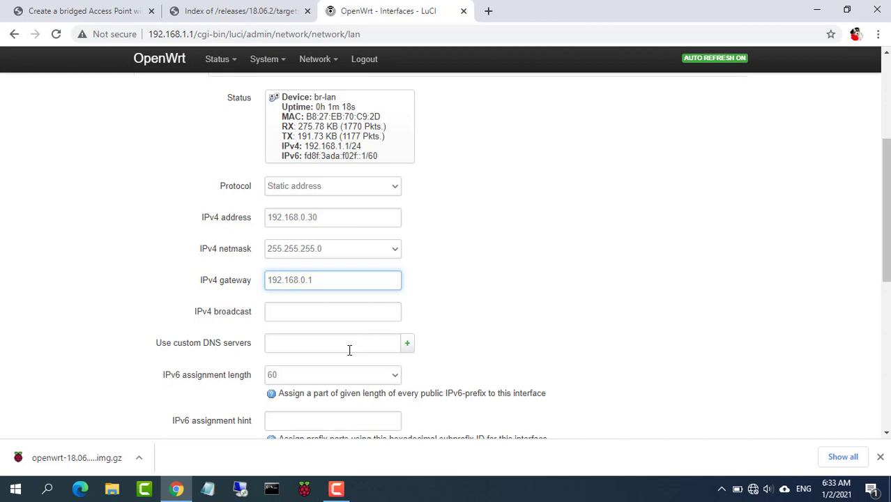
Set custom DNS servers 8.8.8.8 and 8.8.4.4 on the LAN interface.
text(8.8.8.8)
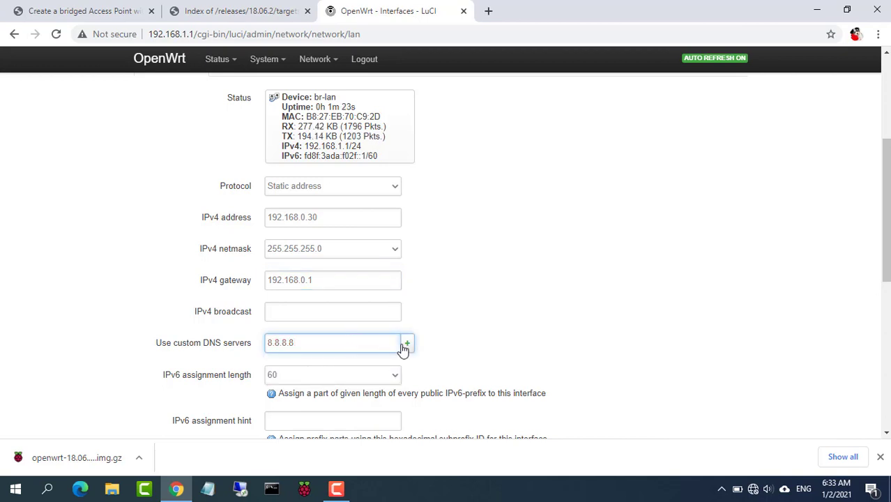
click(405, 343)
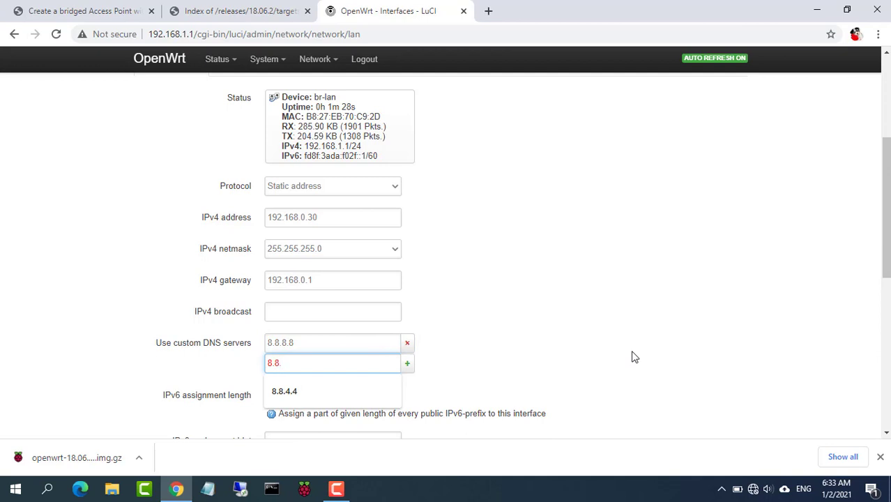
click(285, 391)
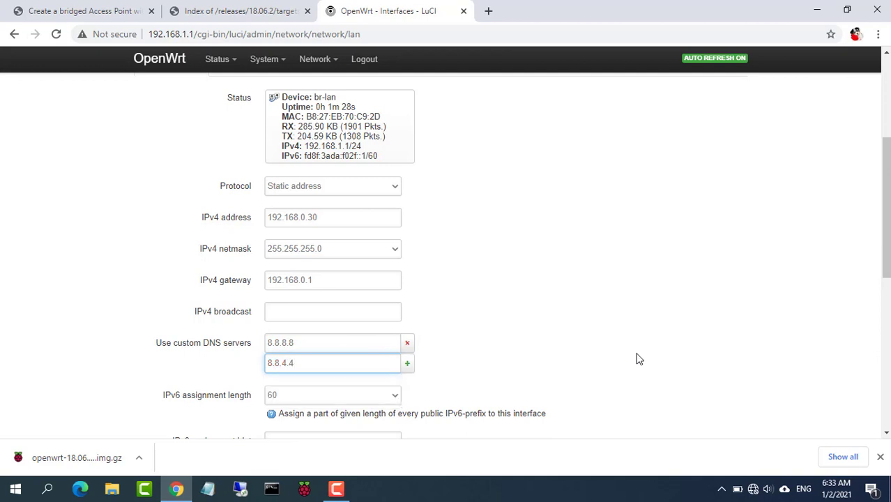
scroll(down, 3)
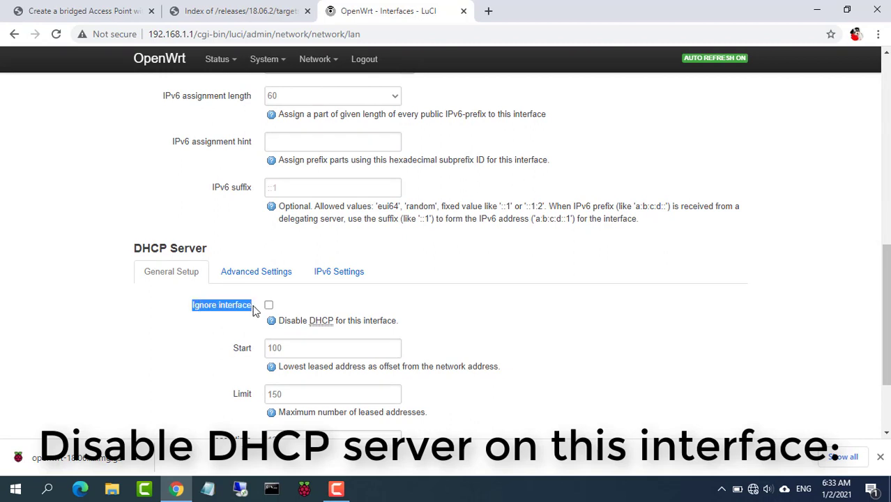
Tick Ignore interface to disable DHCP and apply the LAN changes unchecked.
click(268, 304)
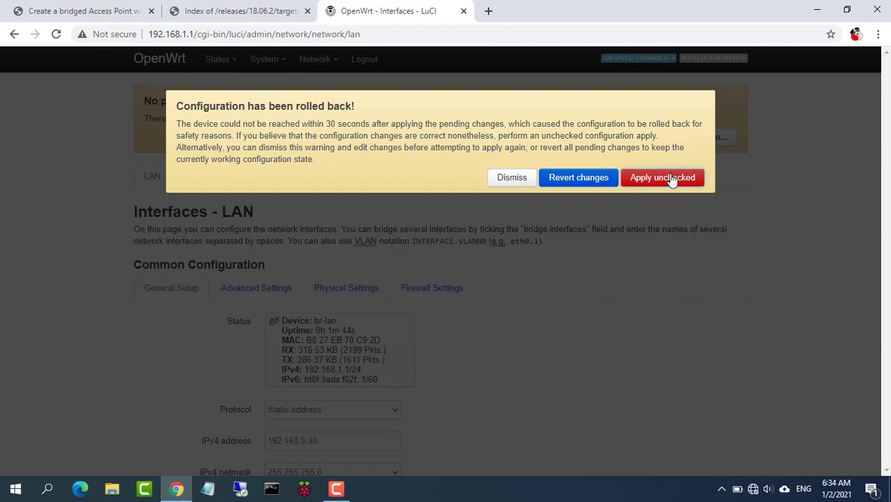
click(663, 177)
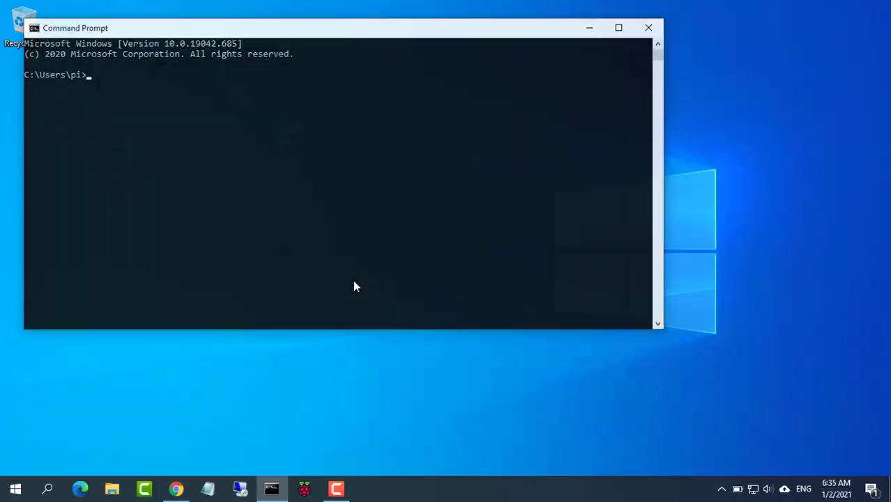
Run ipconfig and highlight the default gateway 192.168.0.1.
text(ipconfig)
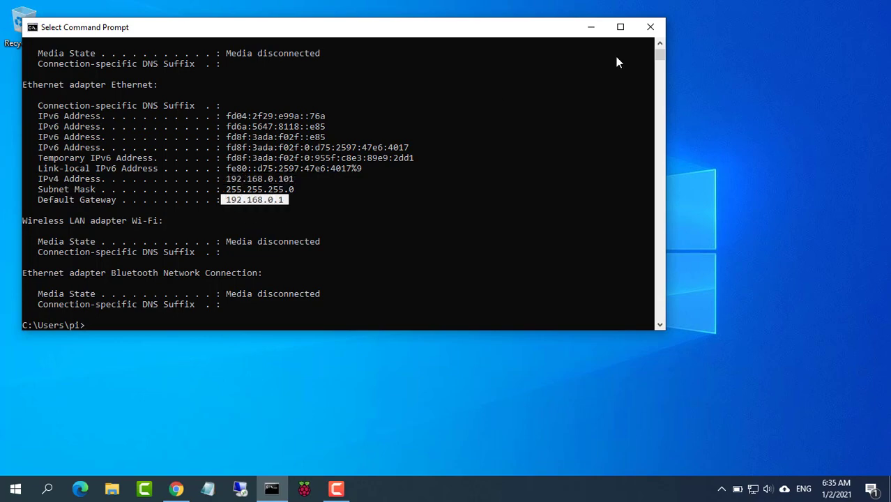
click(176, 488)
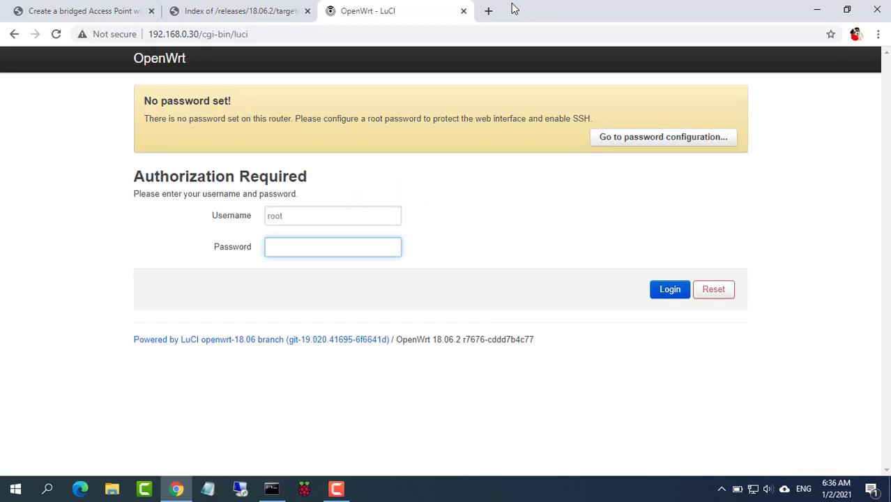
Log into LuCI at 192.168.0.30 with the empty root password.
click(669, 289)
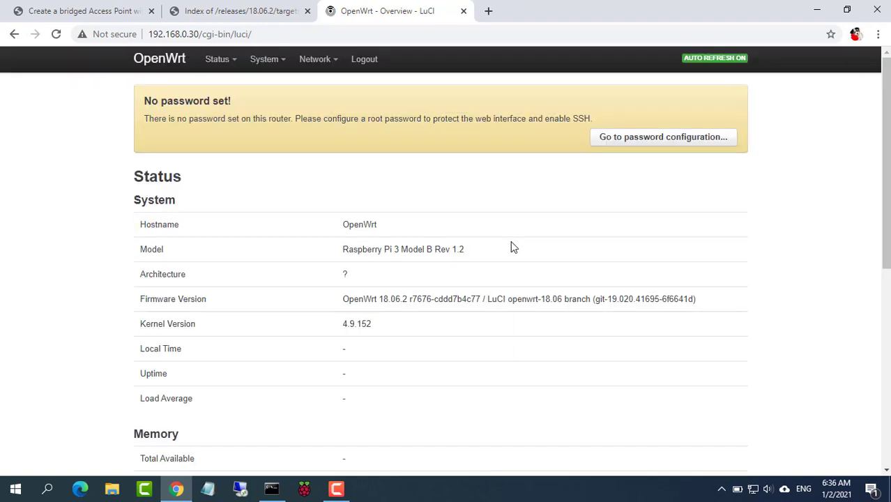
click(317, 59)
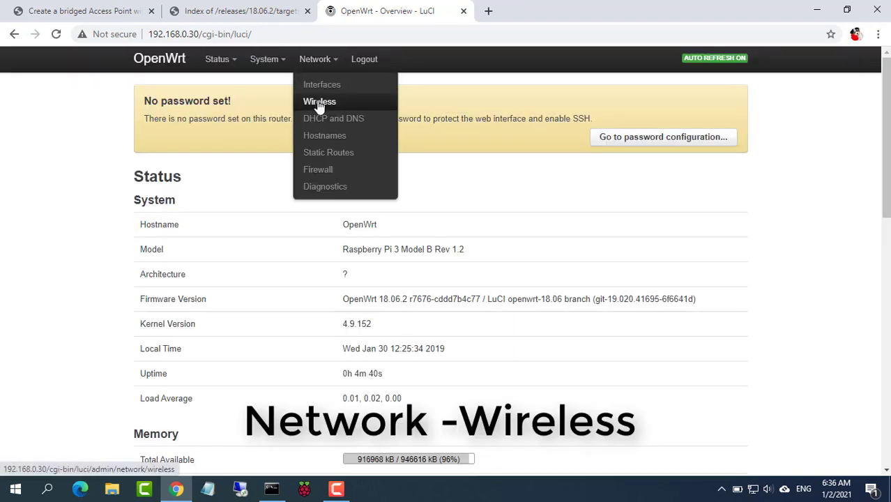
Rename the wireless network's ESSID to 'Raspberry Pi' and save and apply it.
click(318, 101)
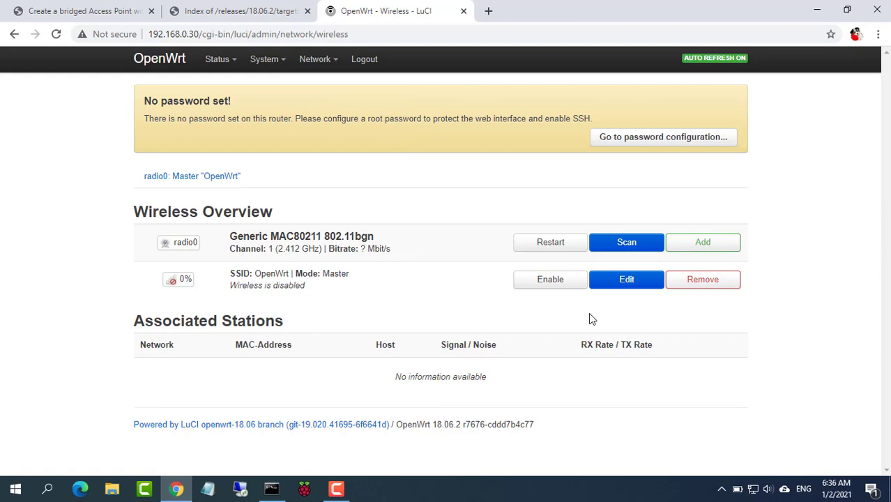
click(626, 279)
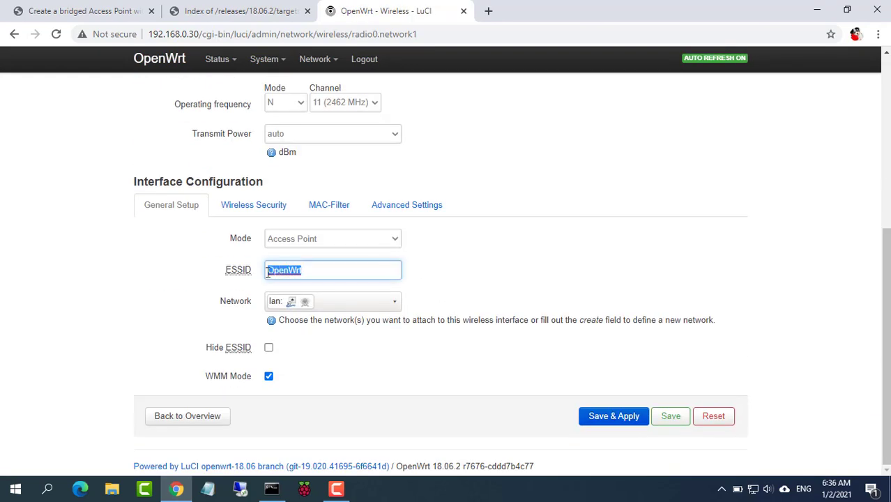
text(Raspberry Pi)
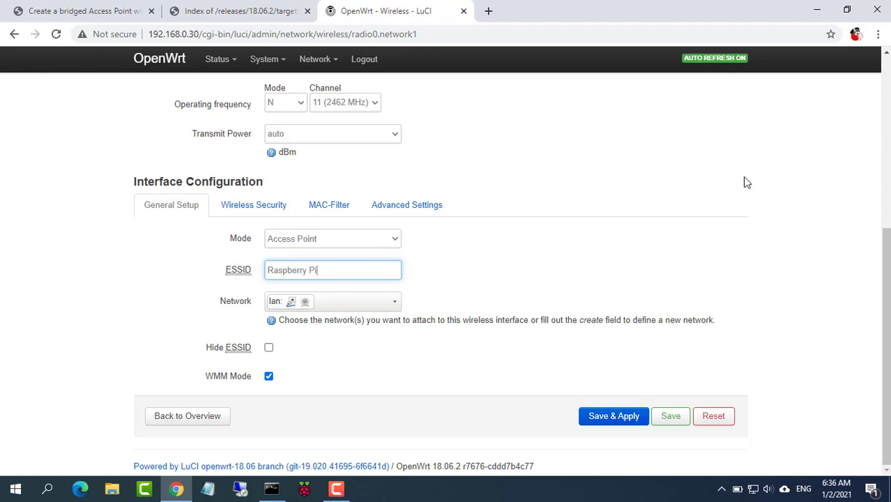
click(614, 416)
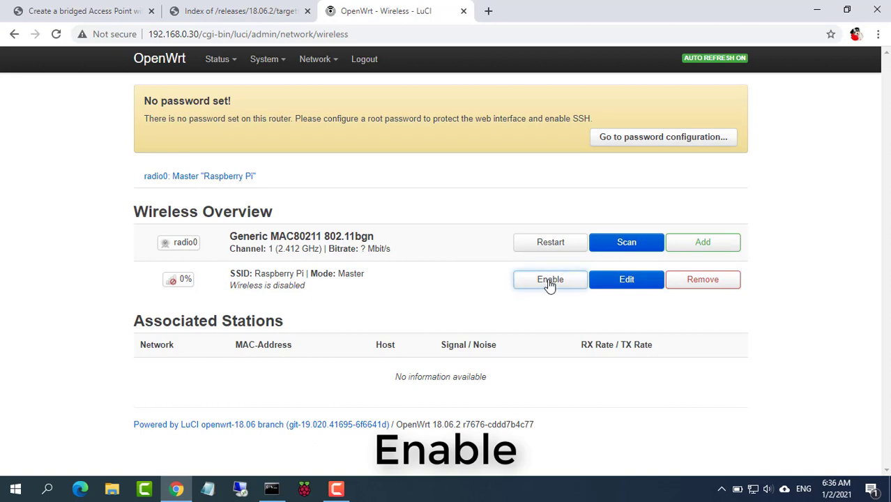
Enable the Raspberry Pi SSID, then show the available Wi-Fi networks in Windows.
click(549, 279)
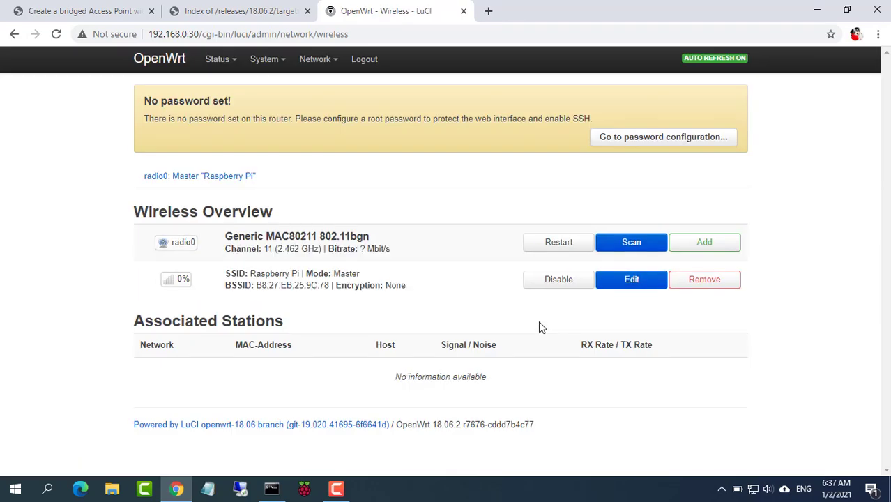
click(755, 488)
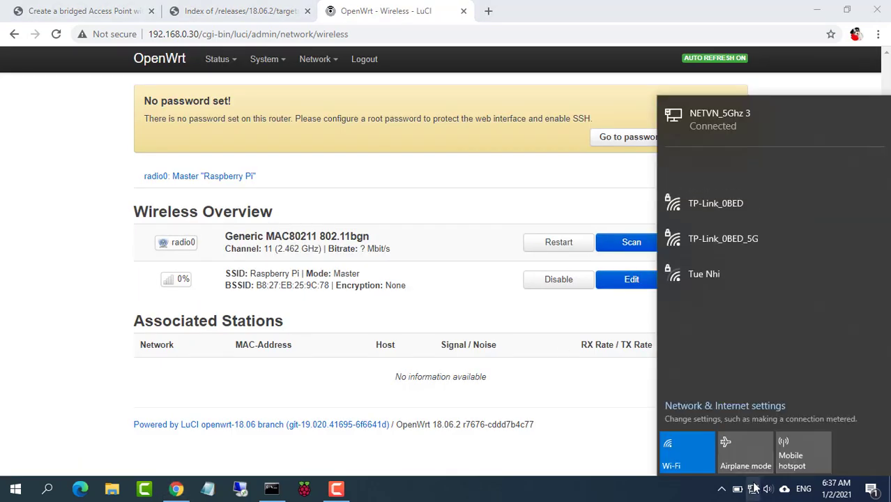